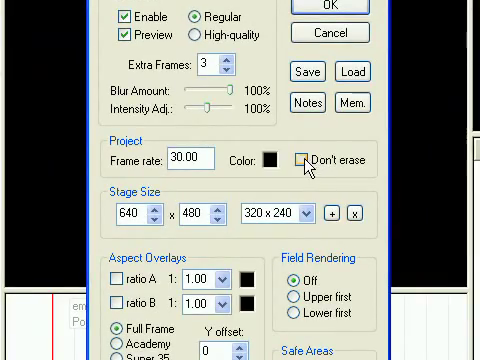
Step: Turn off Don't erase and Preview in the project settings
left_click(318, 8)
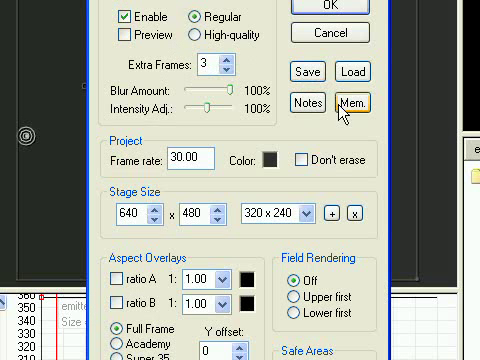
Step: Place the Partial Erase (de) emitter on Layer 0 and expand its parameters to show visibility
left_click(305, 157)
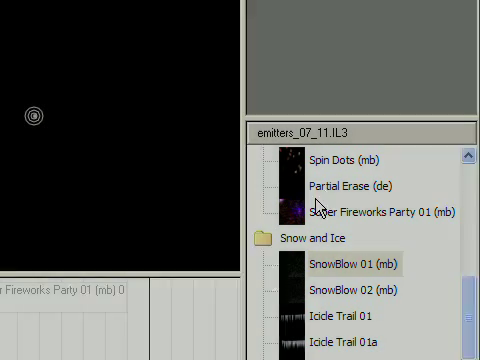
left_click(350, 184)
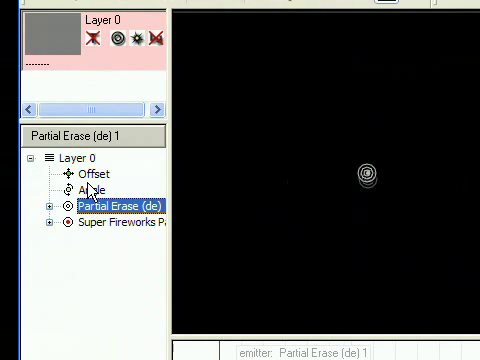
left_click(105, 230)
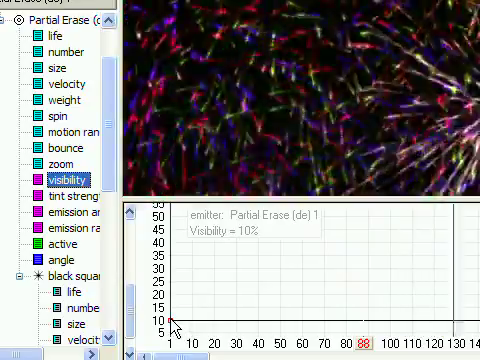
Step: Change the stage background colour from black to grey
left_click(238, 338)
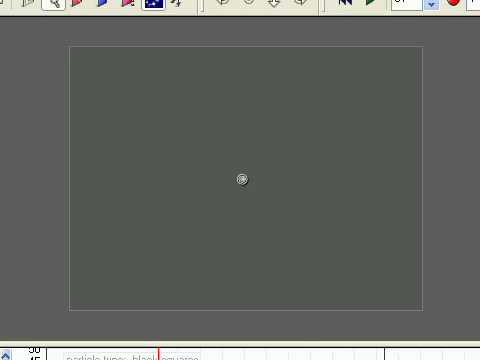
mouse_move(254, 232)
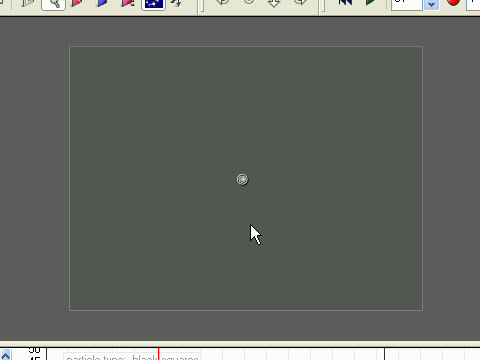
Step: Select the Partial Erase emitter and inspect its visibility value at frame 1
left_click(241, 180)
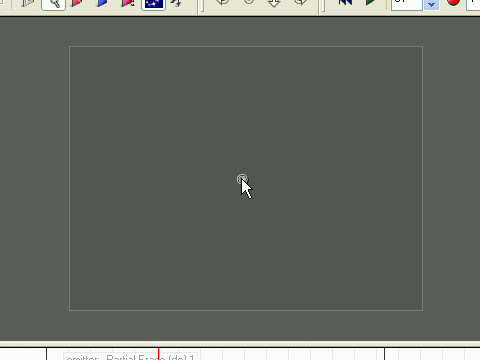
mouse_move(180, 335)
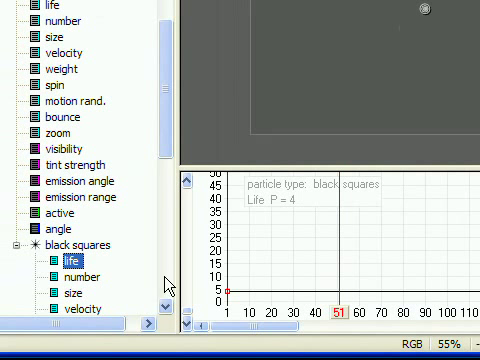
left_click(82, 277)
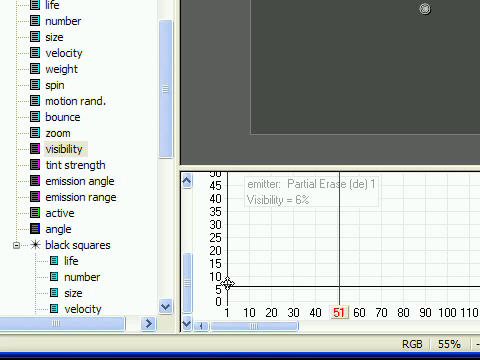
left_click(72, 277)
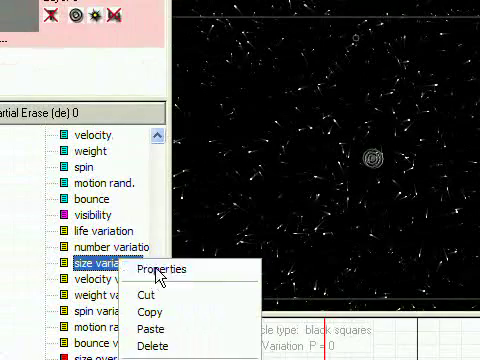
Step: Review the black squares' Color/Transparency gradients in Properties and confirm with OK
left_click(164, 269)
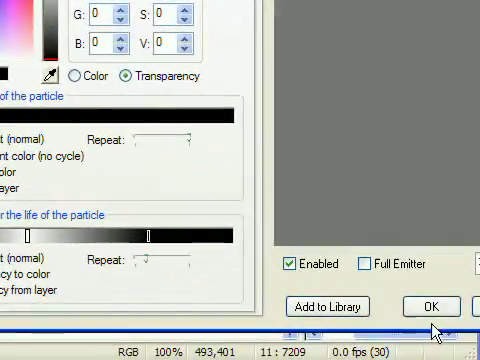
left_click(430, 278)
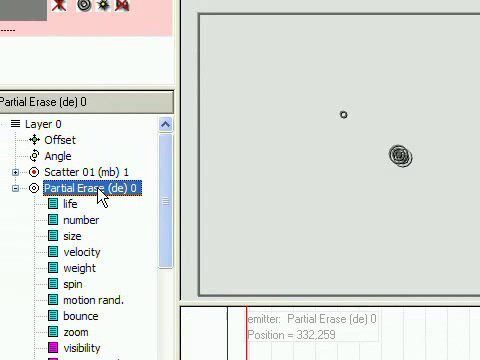
Step: Open Partial Erase (de) 0 properties and enter 100 for tint strength
right_click(85, 187)
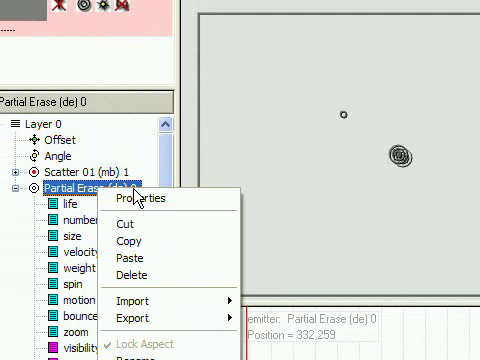
left_click(151, 198)
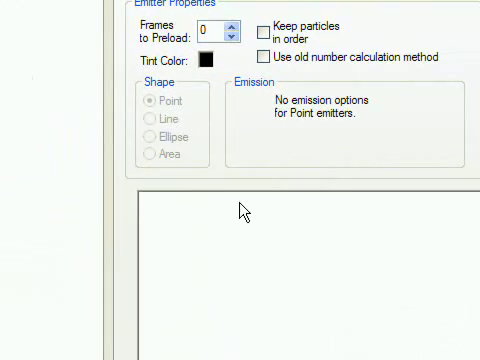
left_click(203, 54)
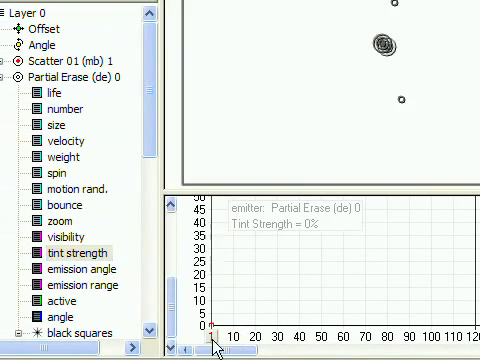
key("n")
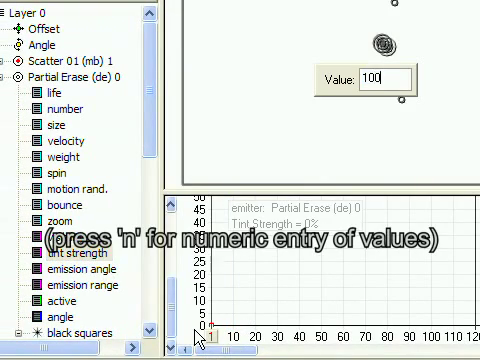